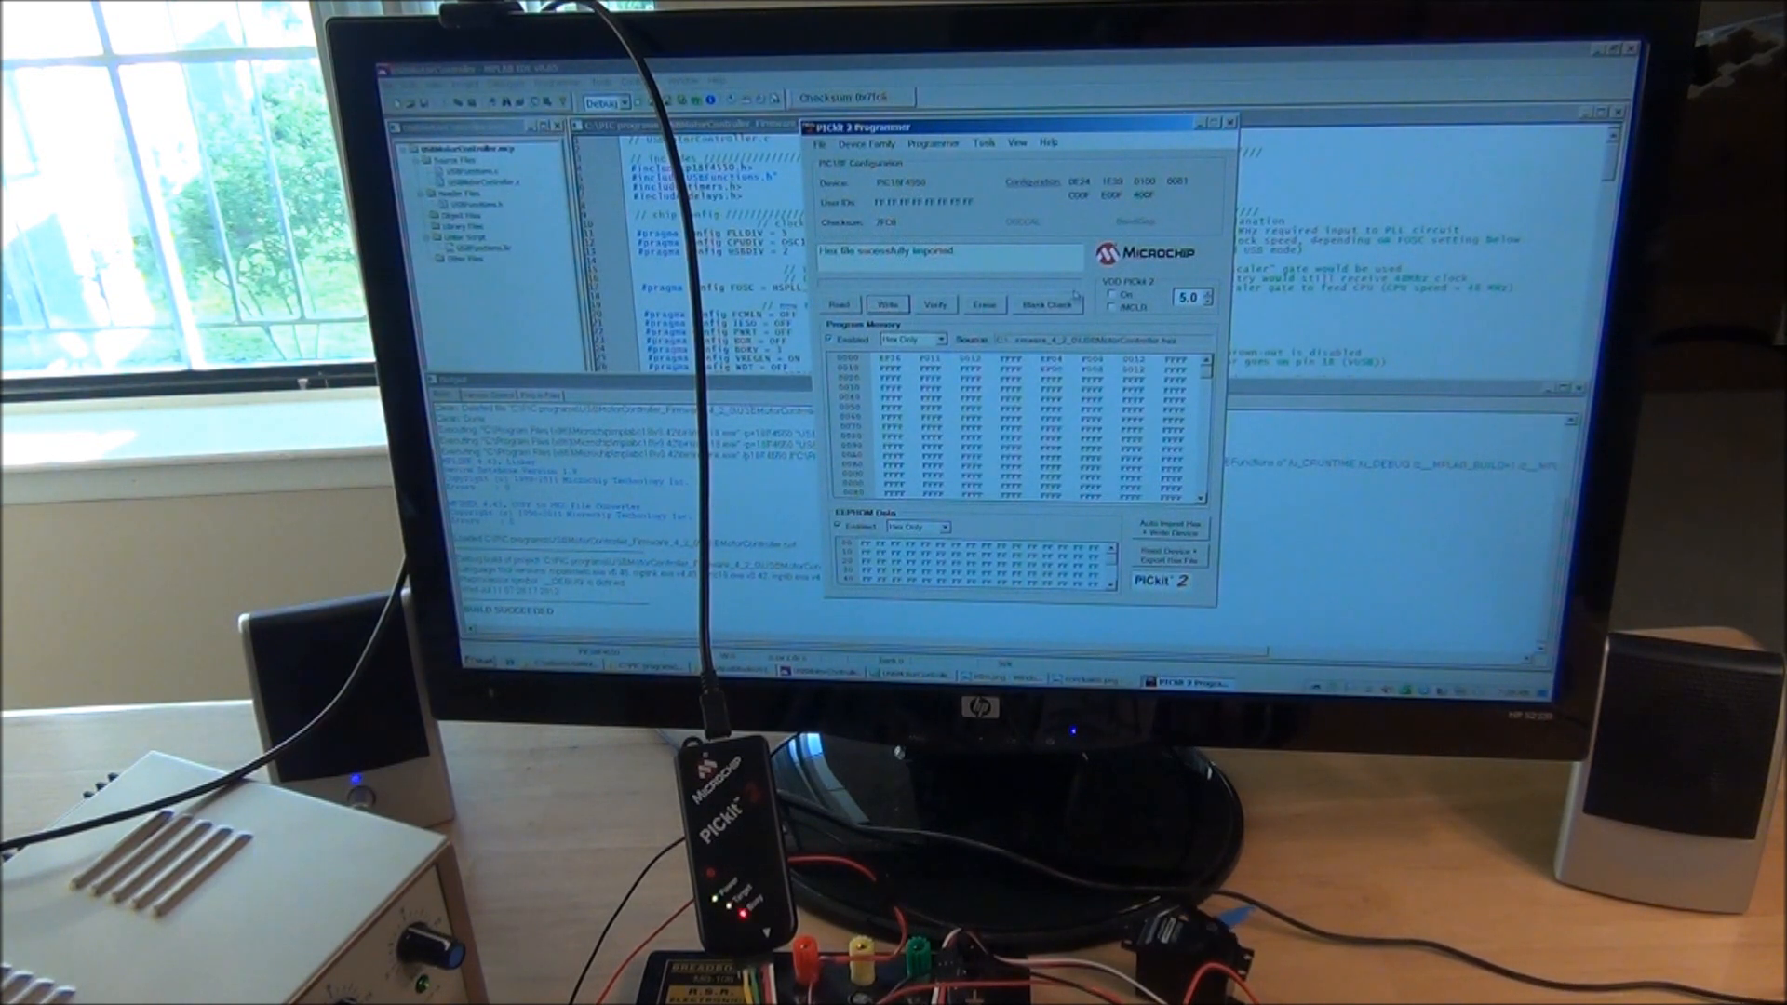
Write the imported USB motor controller hex file to the PIC via the Write button
{"action": "left_click", "coordinate": [932, 304]}
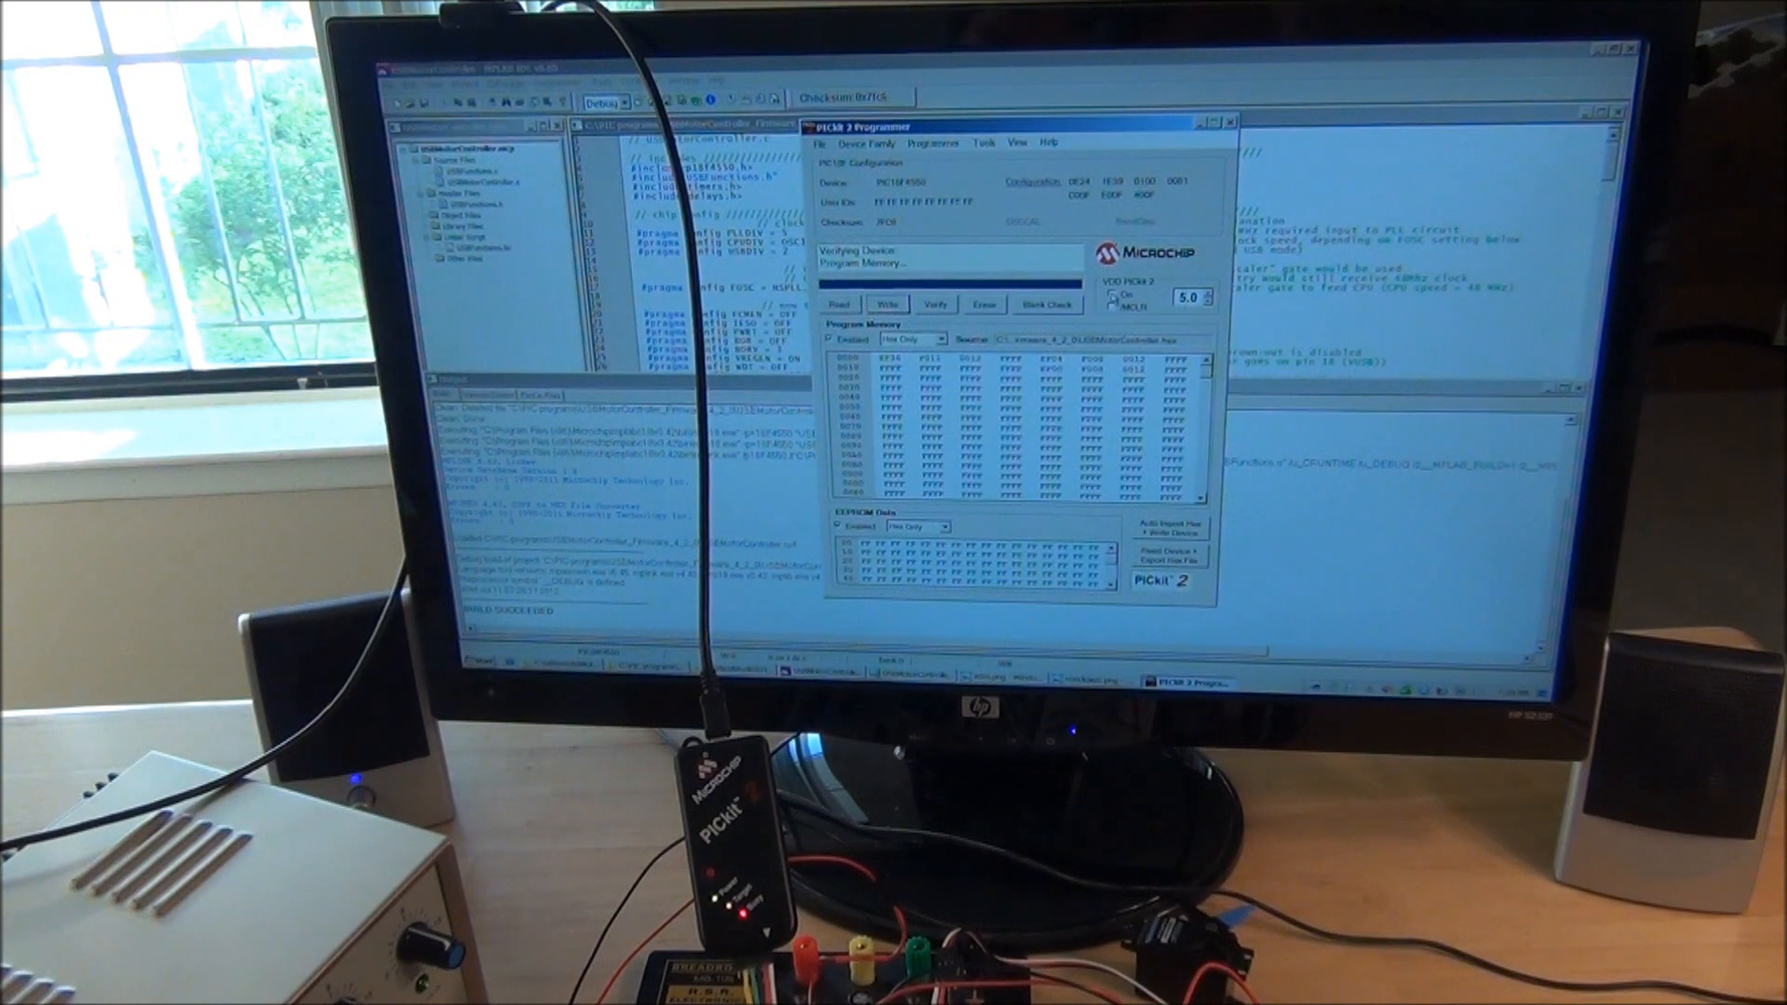